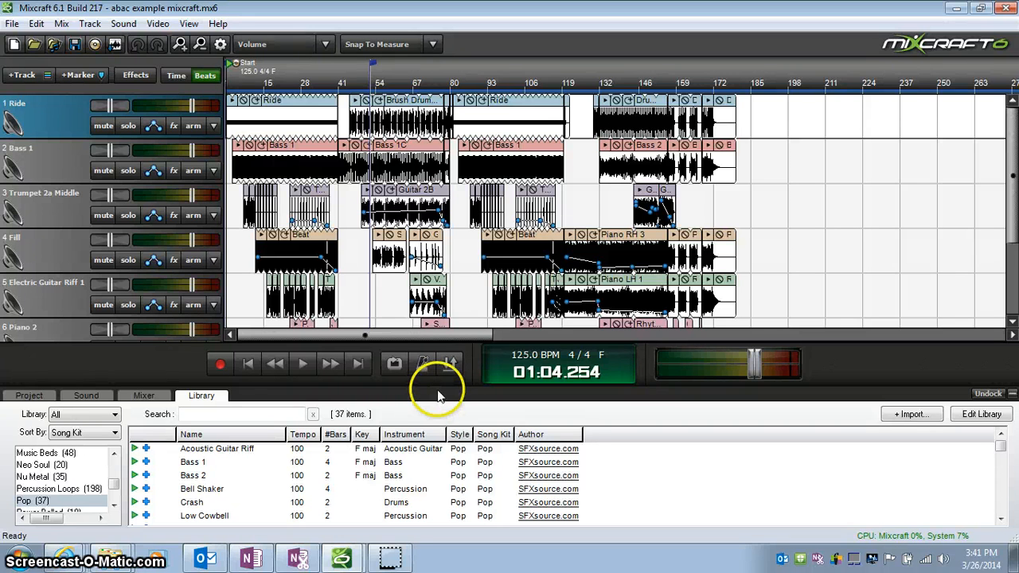
{"action": "mouse_move", "coordinate": [436, 389]}
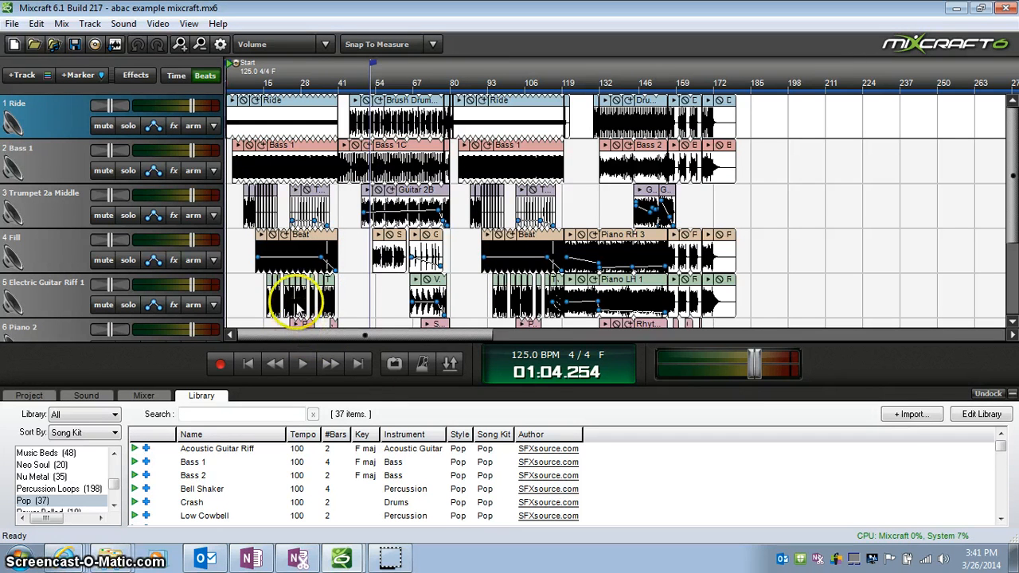
{"action": "mouse_move", "coordinate": [326, 99]}
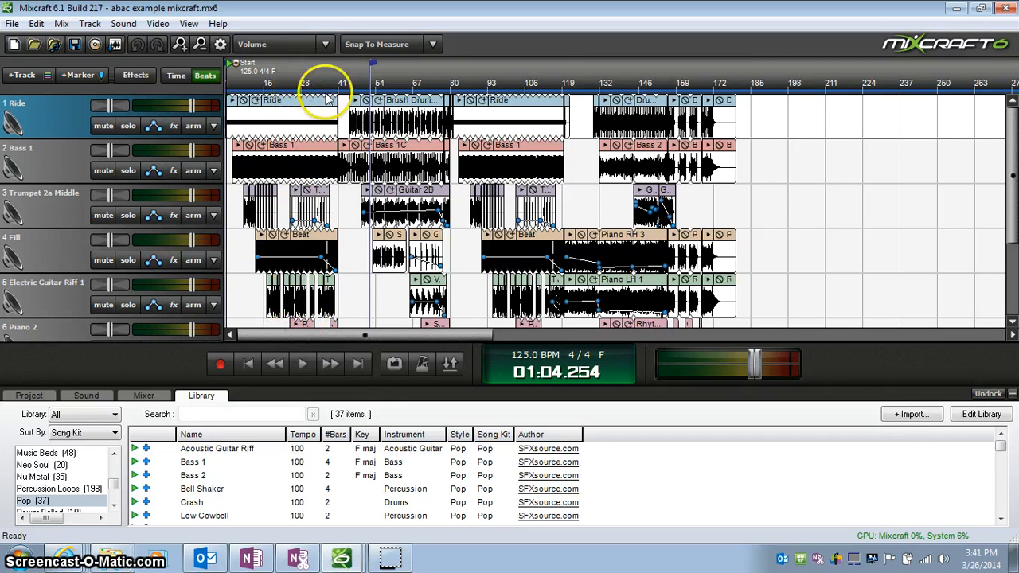
{"action": "mouse_move", "coordinate": [230, 73]}
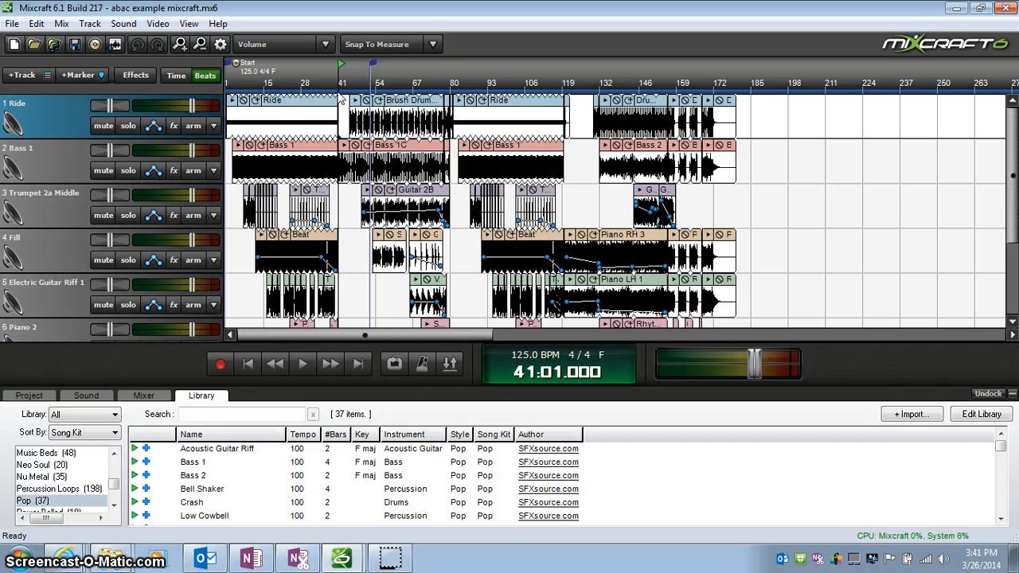
- Set the playback position to bar 180 at the song's end
{"action": "left_click", "coordinate": [453, 83]}
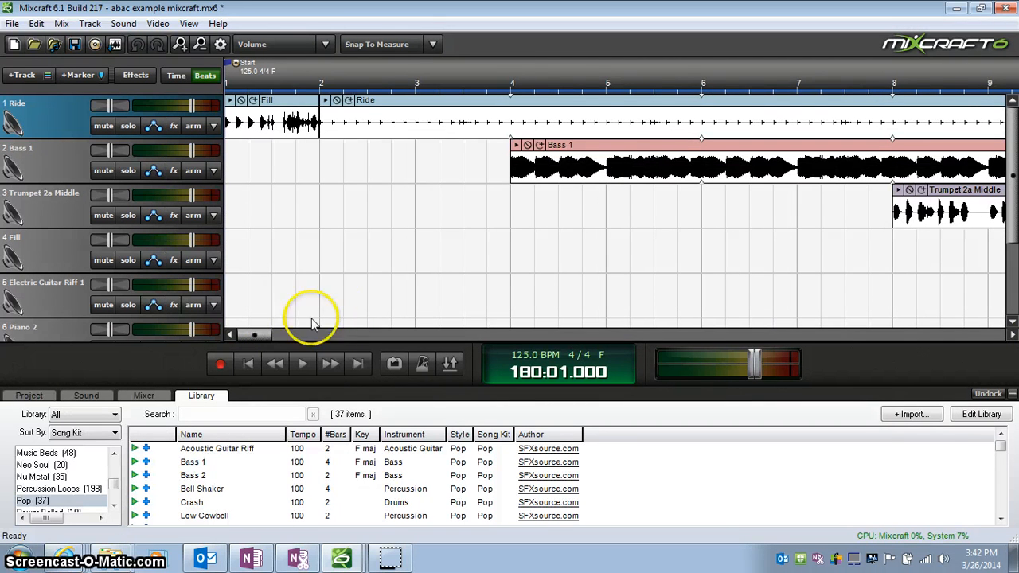
{"action": "mouse_move", "coordinate": [347, 321]}
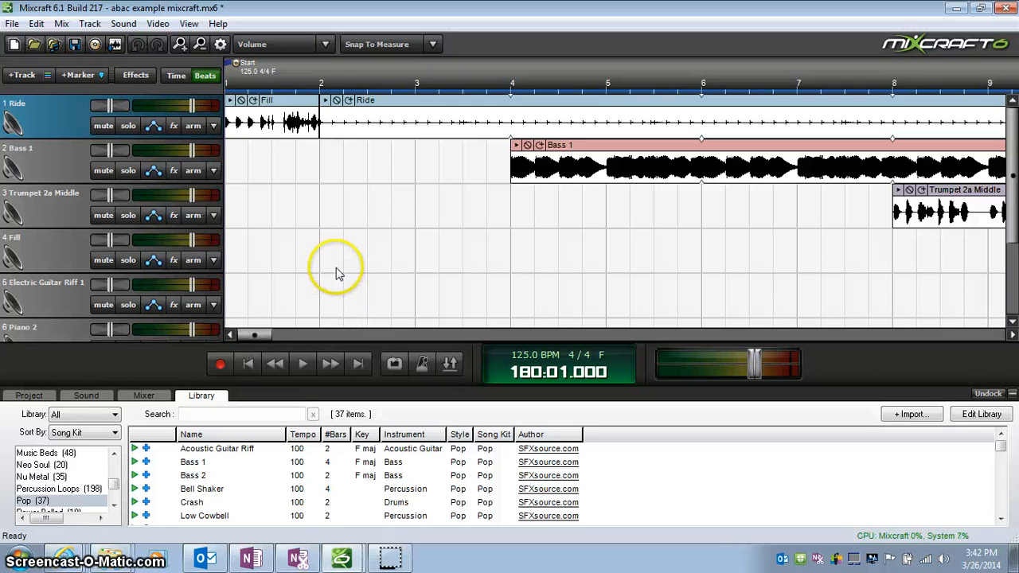
- Switch the timeline to minutes and seconds and scroll back to 0:00
{"action": "left_click", "coordinate": [176, 74]}
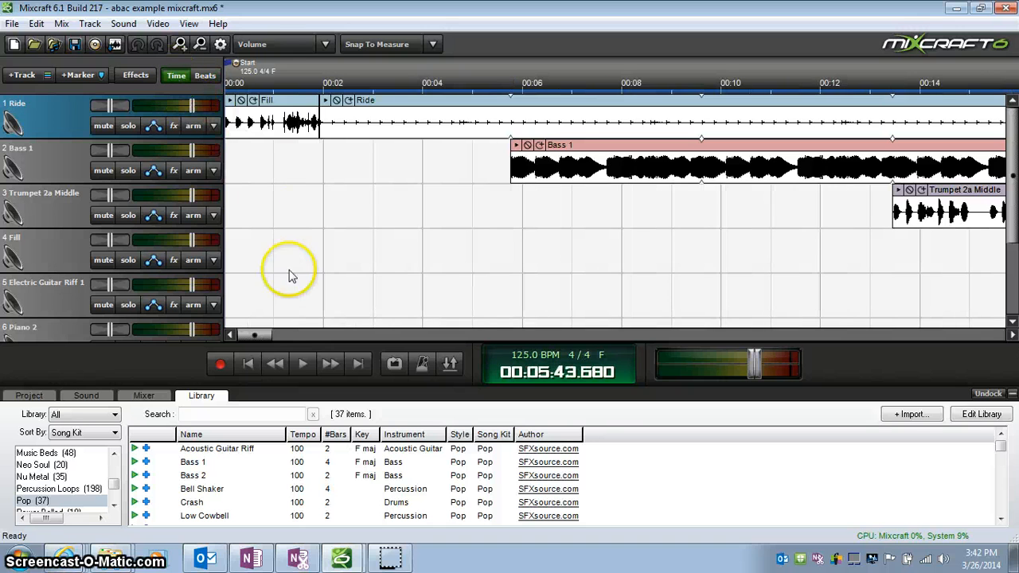
{"action": "left_click_drag", "start_coordinate": [254, 334], "coordinate": [836, 334]}
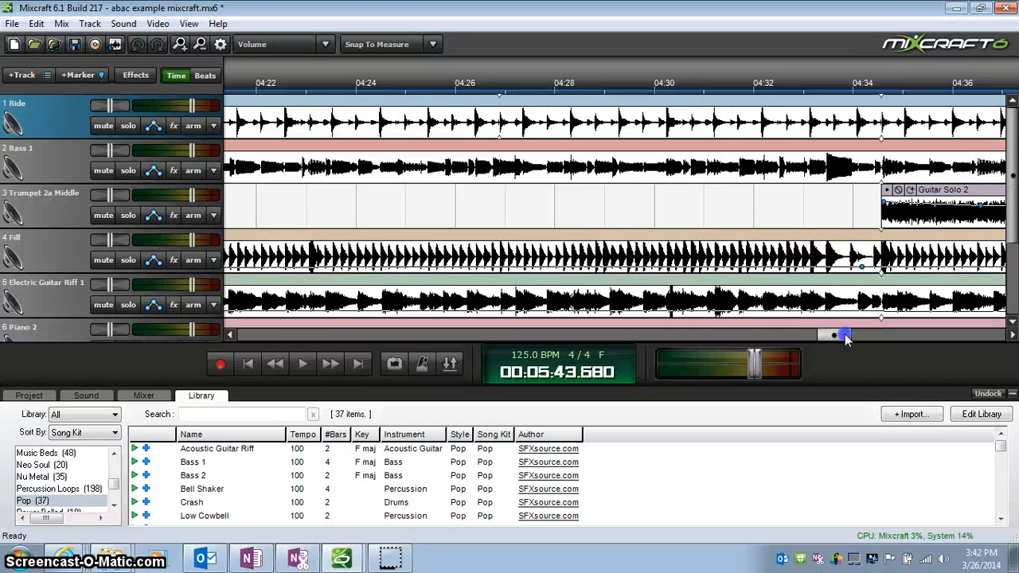
{"action": "left_click_drag", "start_coordinate": [830, 335], "coordinate": [990, 338]}
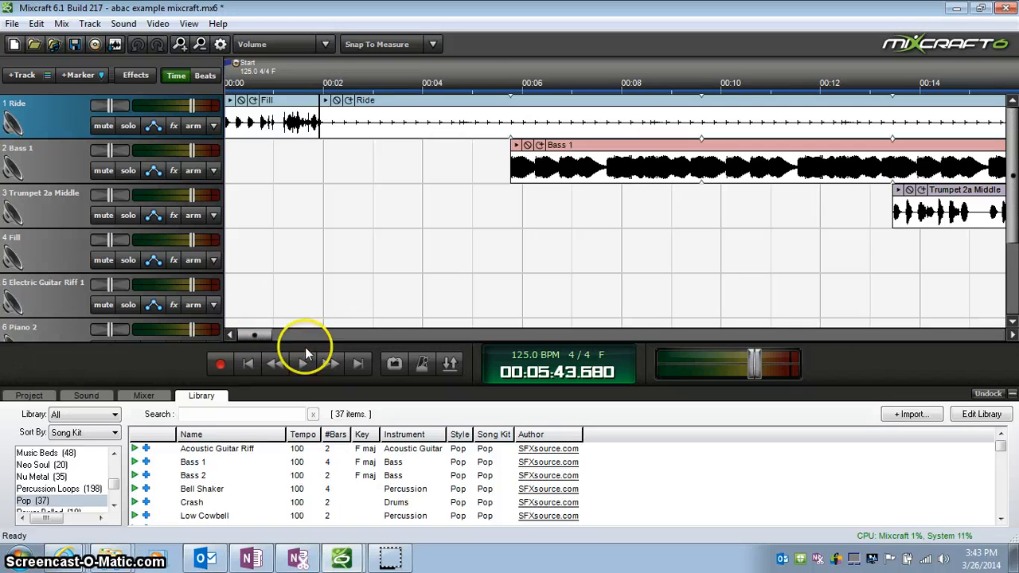
- Rewind to 0:00 and start playback of the whole song
{"action": "left_click", "coordinate": [304, 363]}
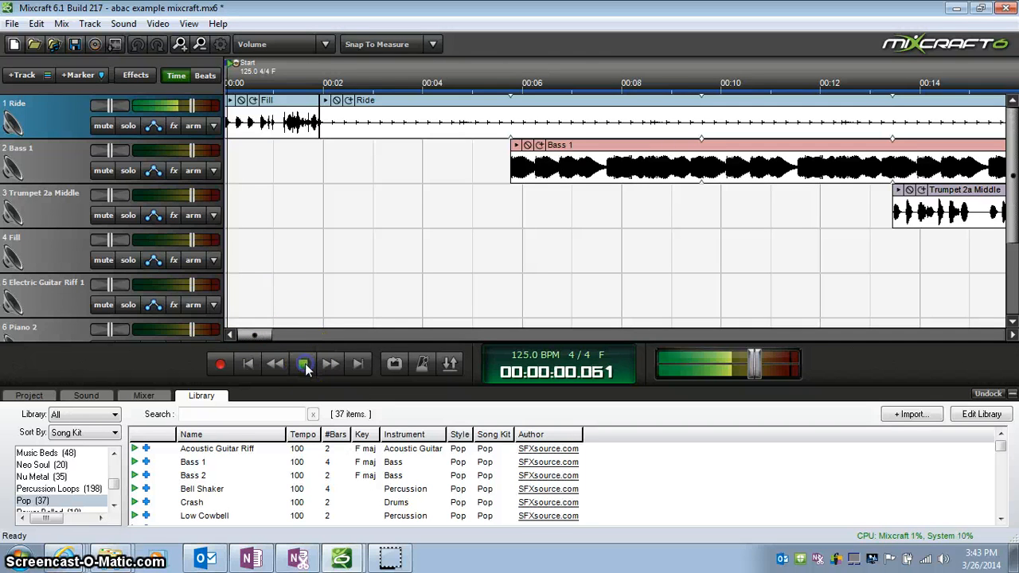
{"action": "left_click", "coordinate": [302, 363]}
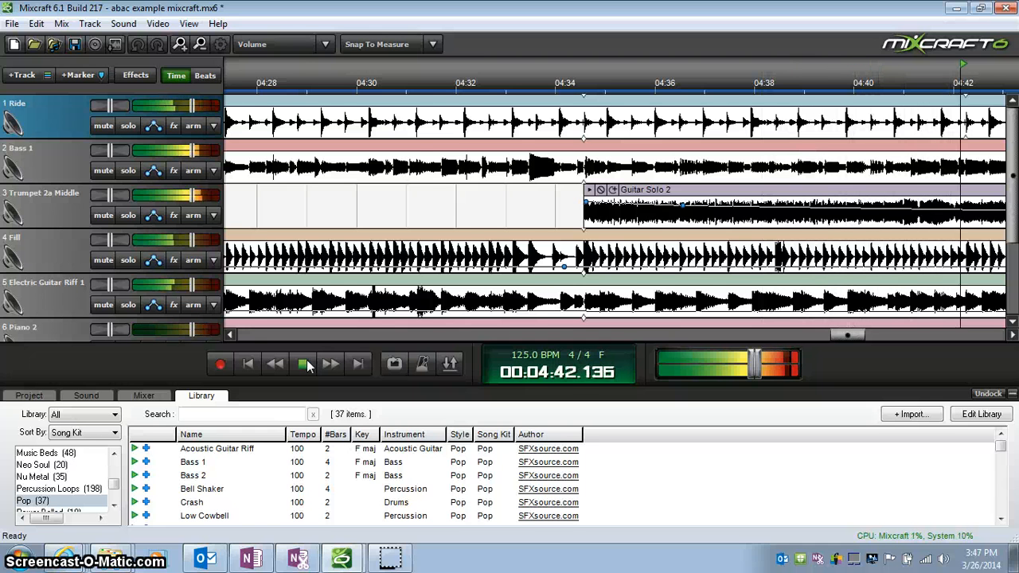
- Keep playback running past Guitar Solo 2 and the Stop Break toward 5:34
{"action": "left_click", "coordinate": [303, 363]}
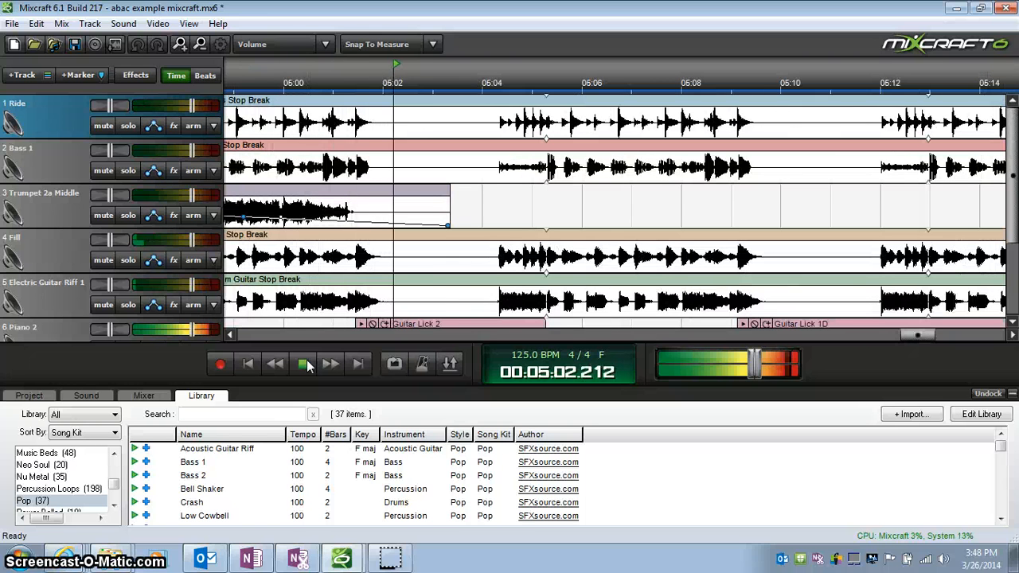
{"action": "left_click", "coordinate": [304, 363]}
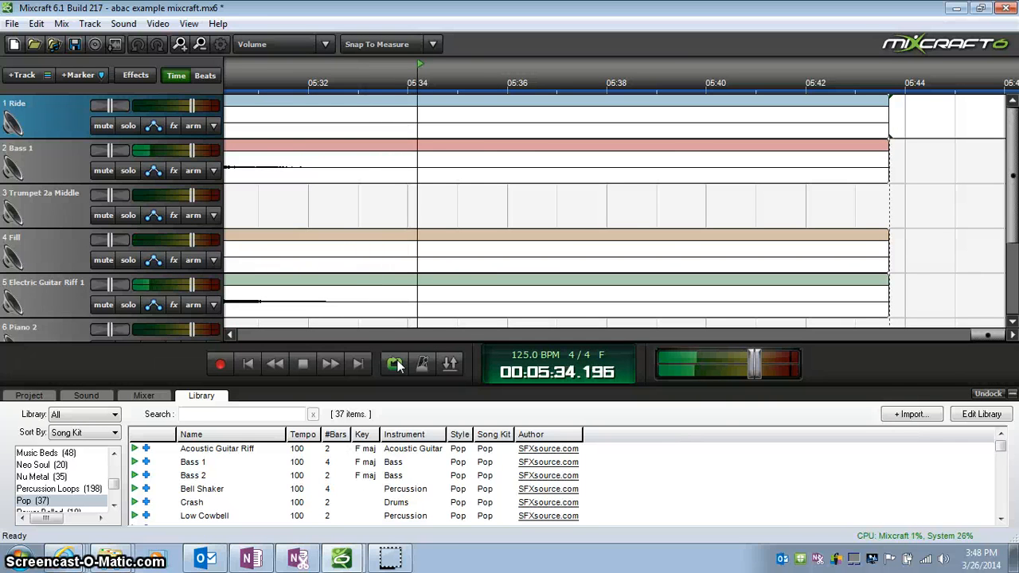
- Stop playback at the song's end, counter resting near 00:05:37
{"action": "left_click", "coordinate": [329, 363]}
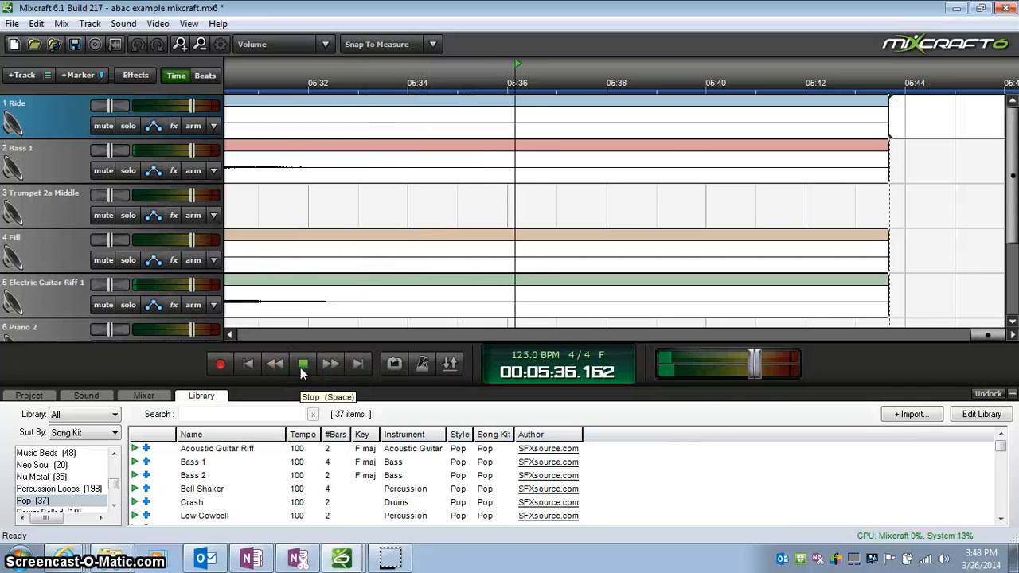
{"action": "left_click", "coordinate": [303, 363]}
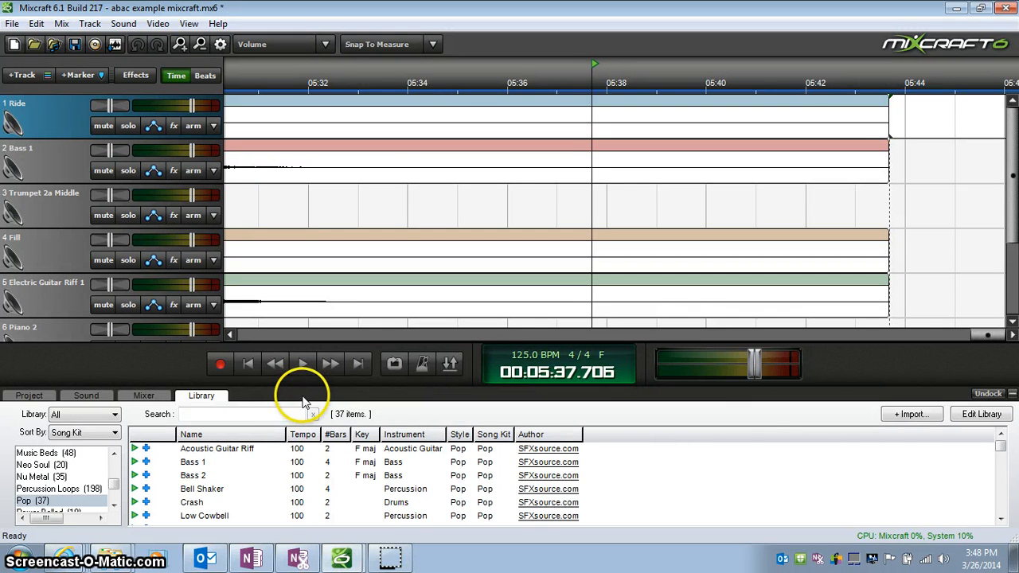
{"action": "mouse_move", "coordinate": [303, 384]}
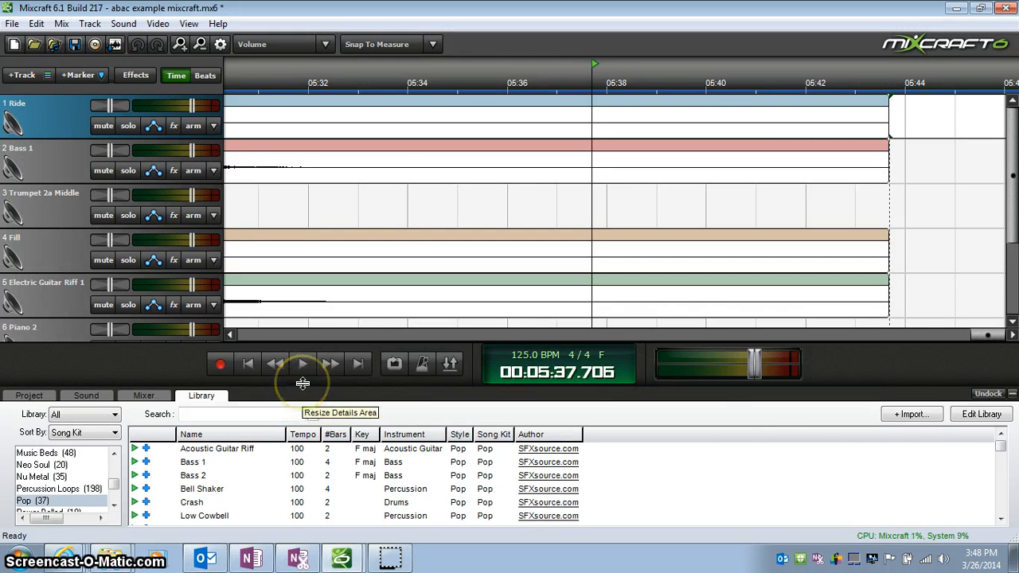